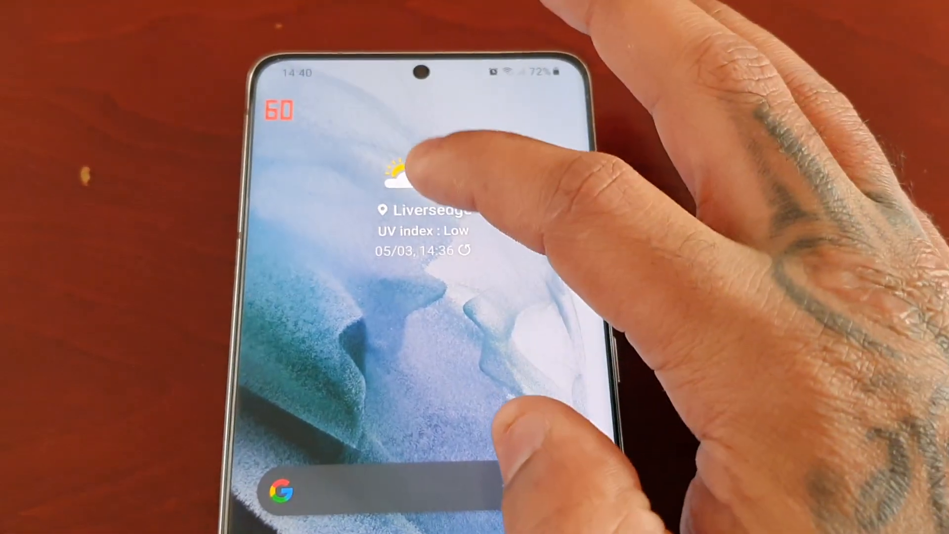
Go to Settings > Apps and scroll down the installed app list toward Weather.
left_click(417, 182)
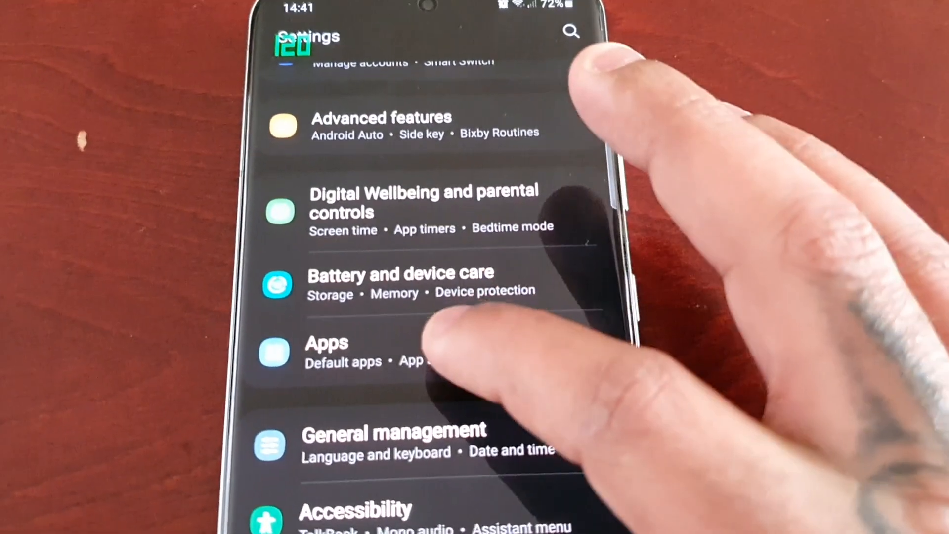
left_click(327, 343)
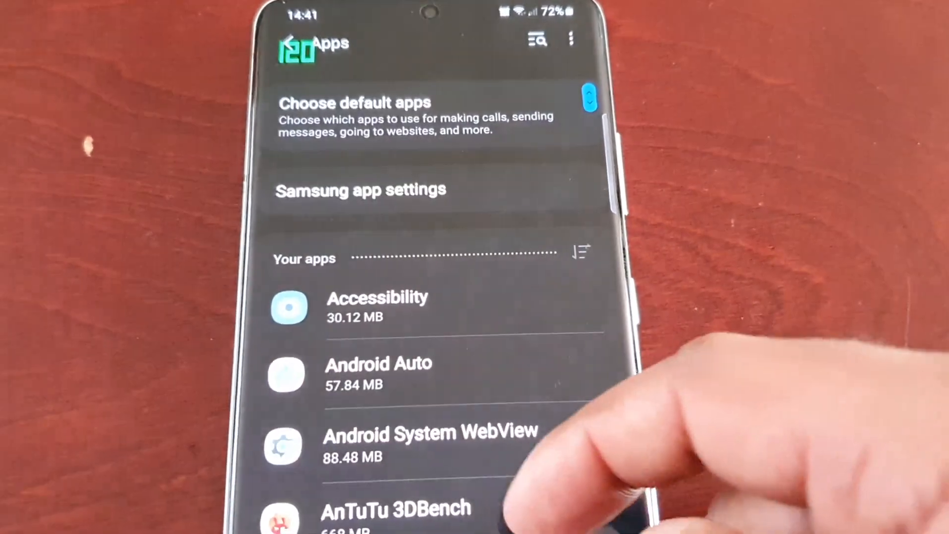
scroll("down", 3)
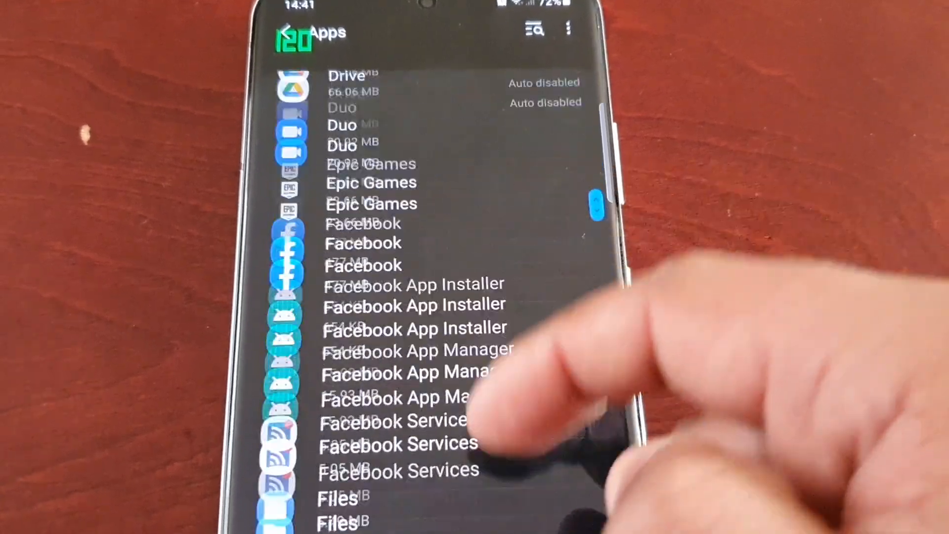
scroll("down", 3)
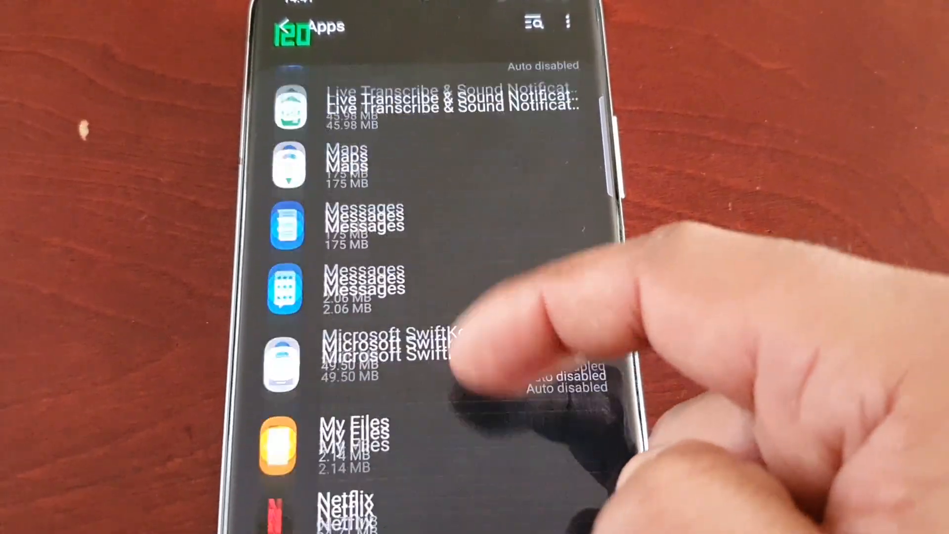
scroll("down", 3)
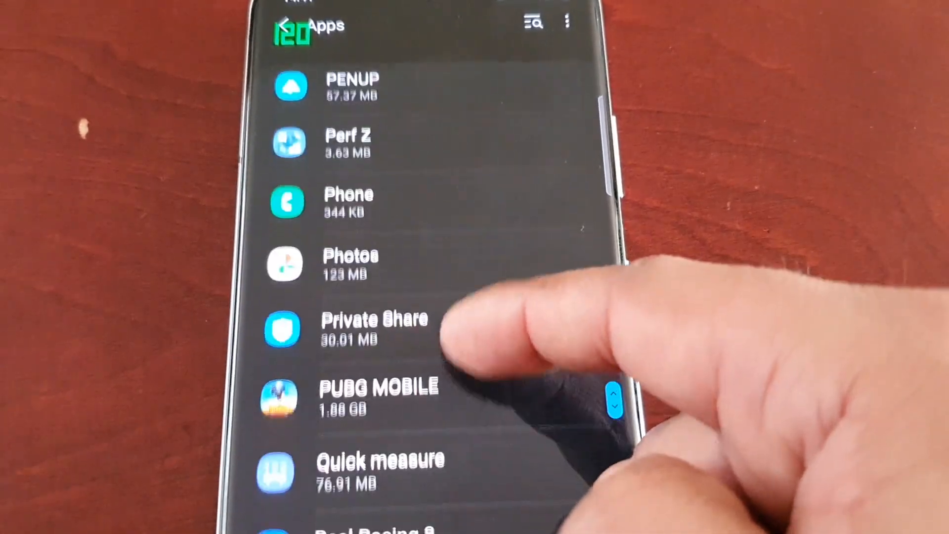
scroll("down", 3)
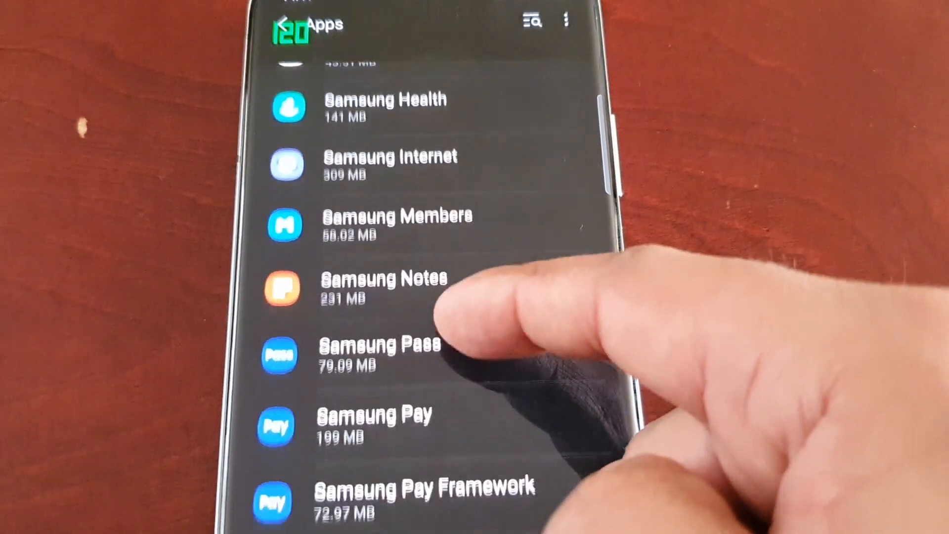
scroll("down", 3)
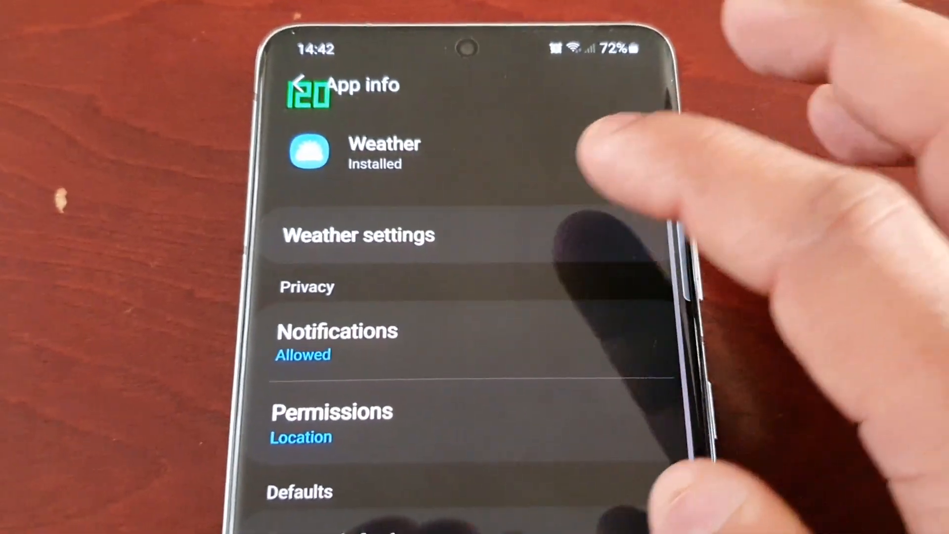
Open Weather settings and scroll to the Add Weather icon toggle.
left_click(358, 235)
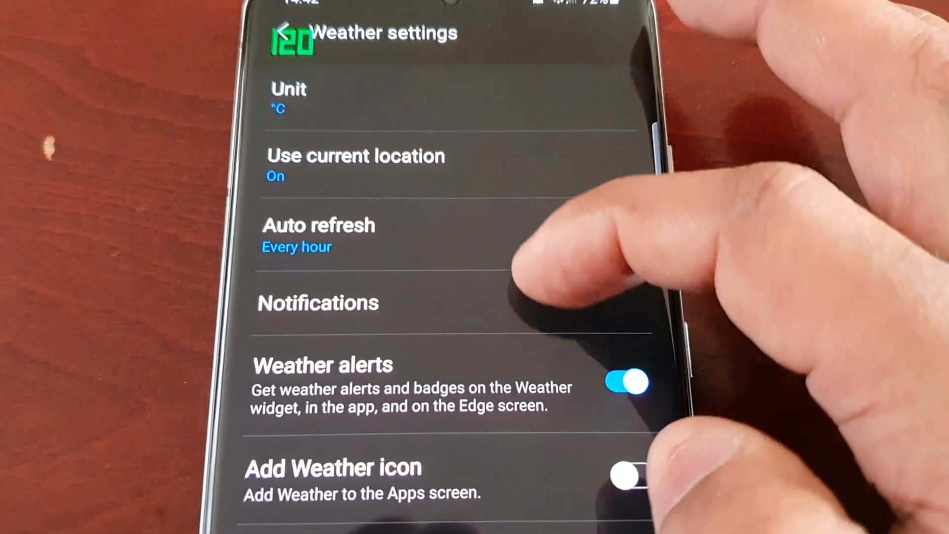
scroll("down", 3)
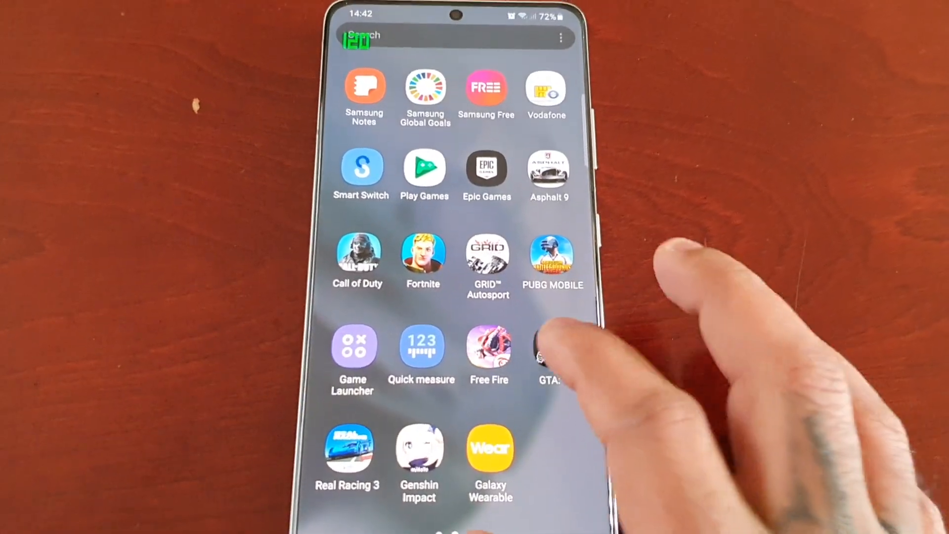
Scroll through the app drawer pages to view all installed apps.
scroll("down", 3)
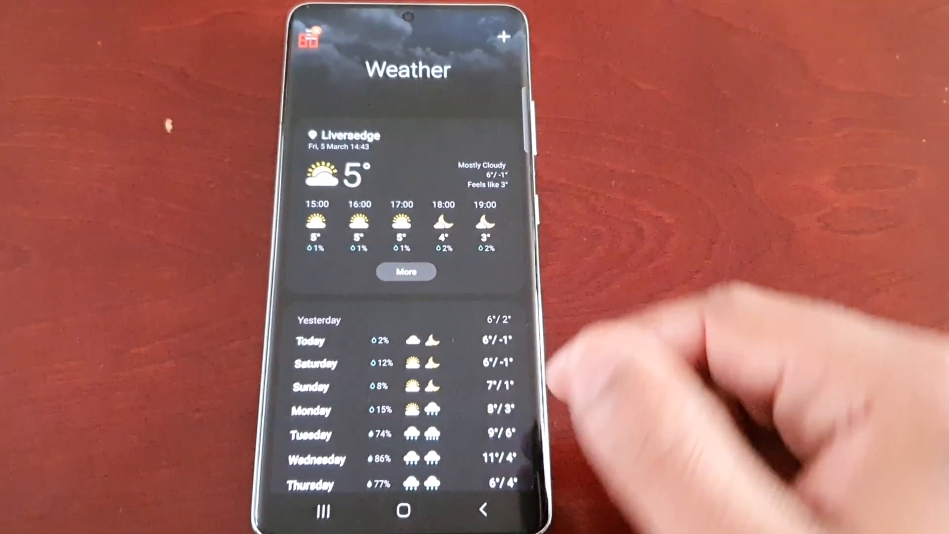
Open the Weather app to see Liversedge's hourly and weekly forecast.
left_click(404, 512)
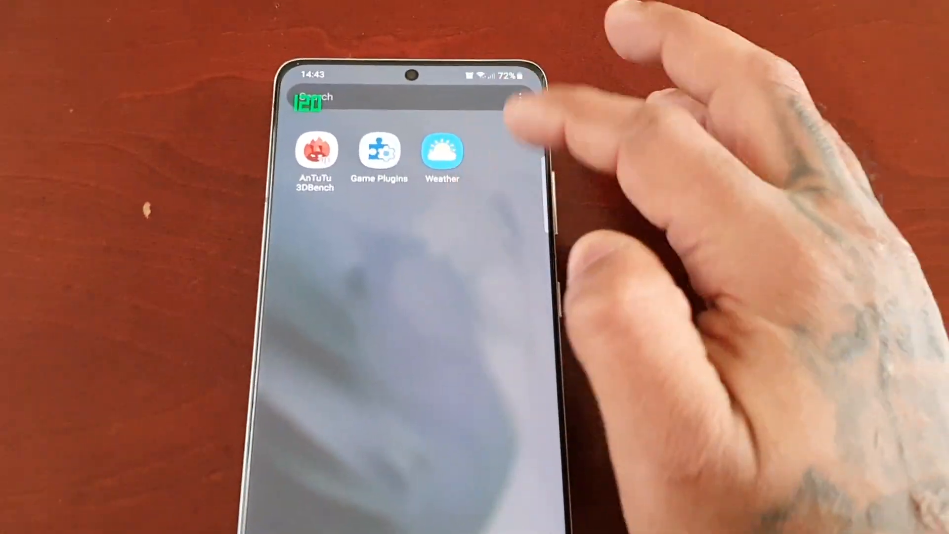
Tap the new Weather icon in the app drawer to reopen Weather.
left_click(442, 153)
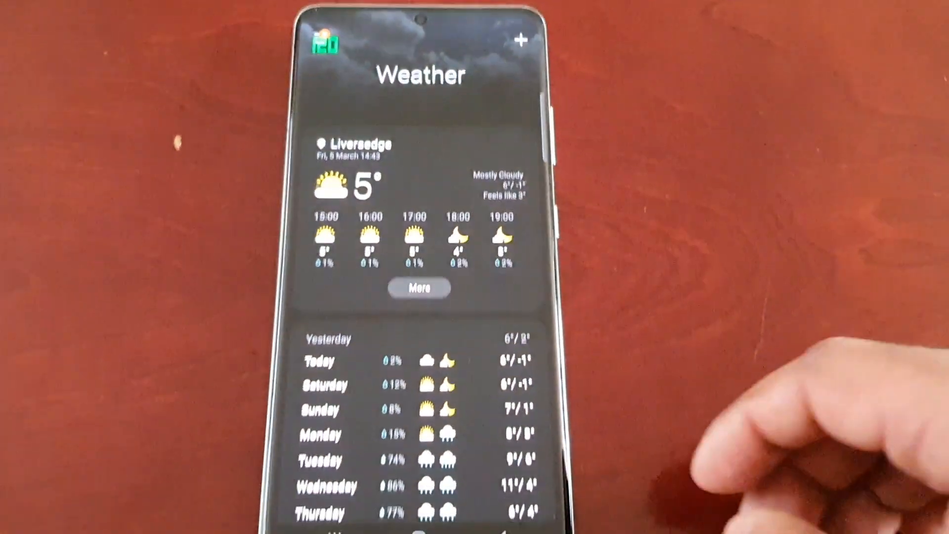